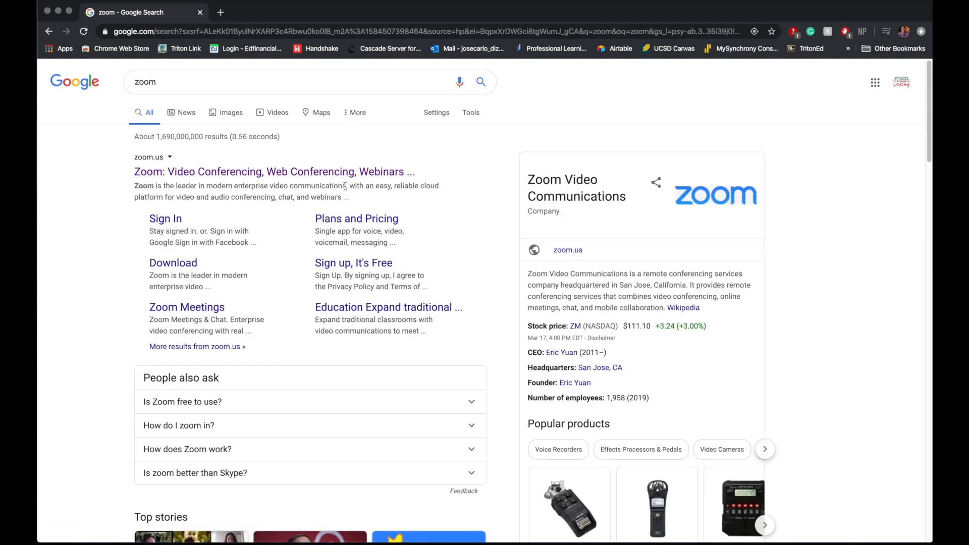
Reach the Zoom website from the zoom.us result and bring up its 'Sign up, it's free' page
left_click(274, 172)
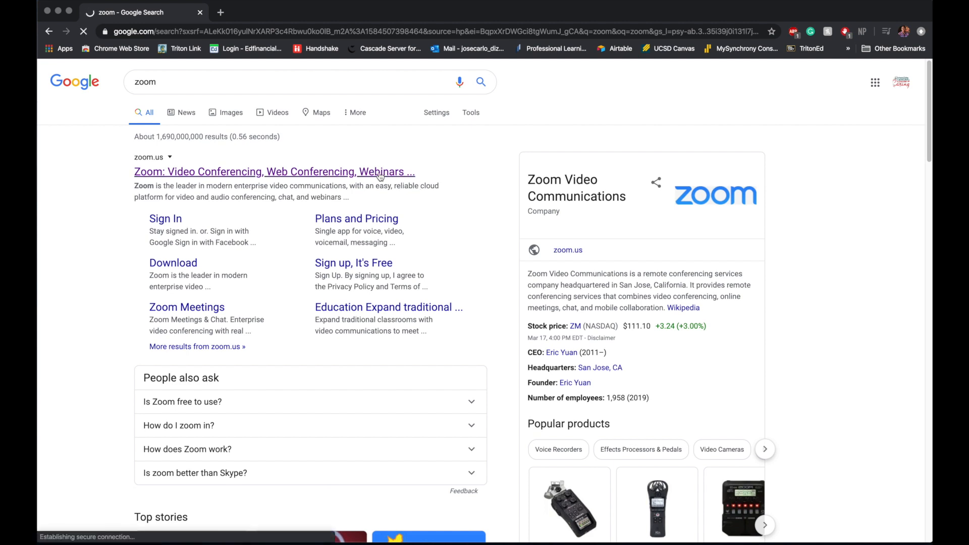
left_click(273, 172)
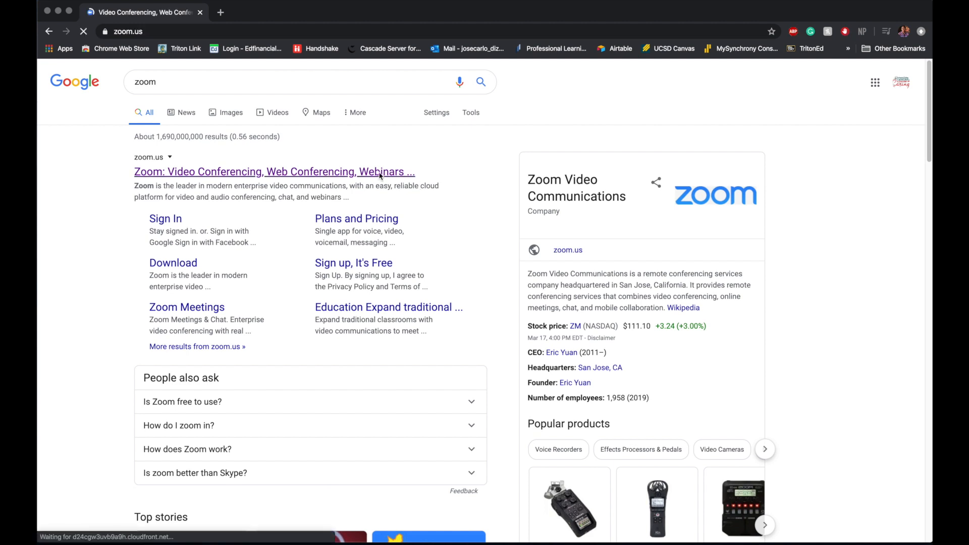
left_click(275, 172)
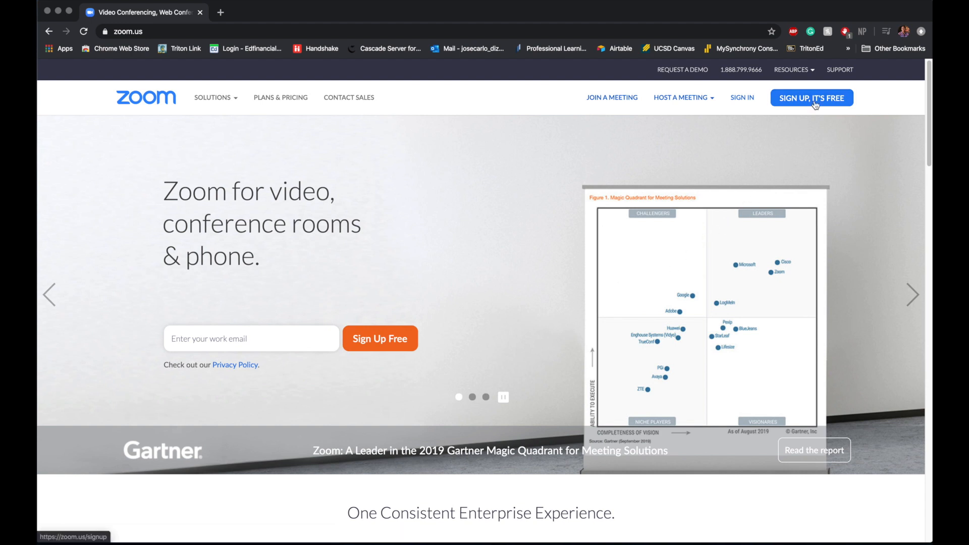
left_click(811, 98)
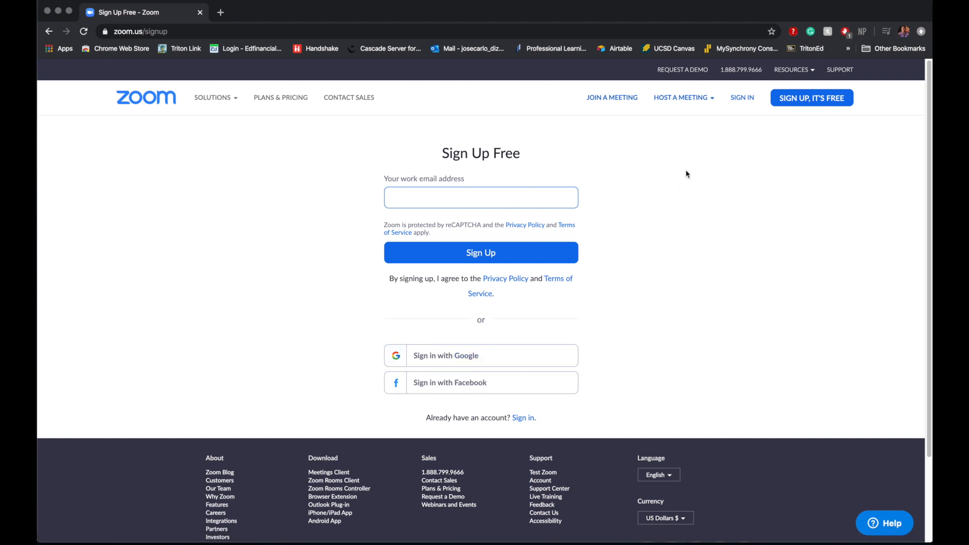
Sign in with Google using the school account and create the Zoom account, landing on My Meetings
left_click(742, 98)
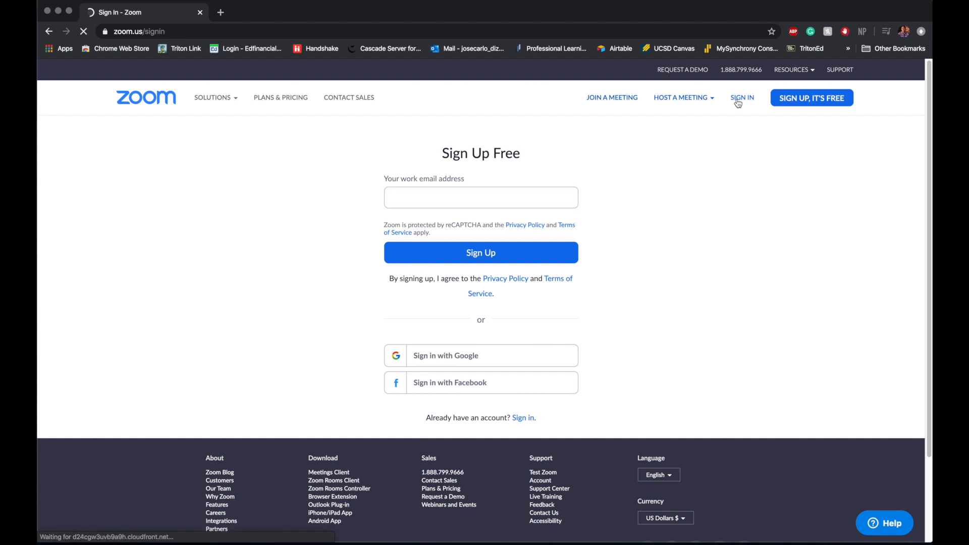
left_click(742, 98)
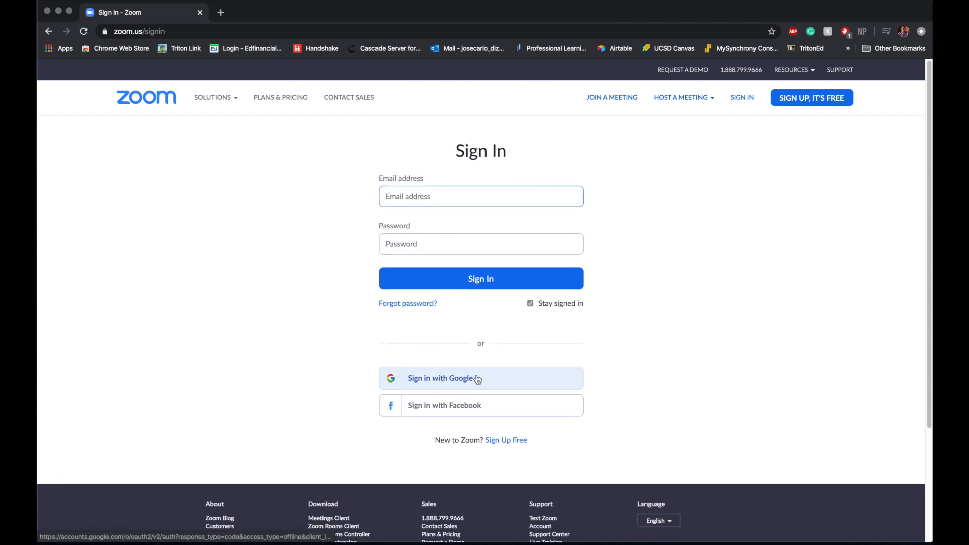
left_click(441, 378)
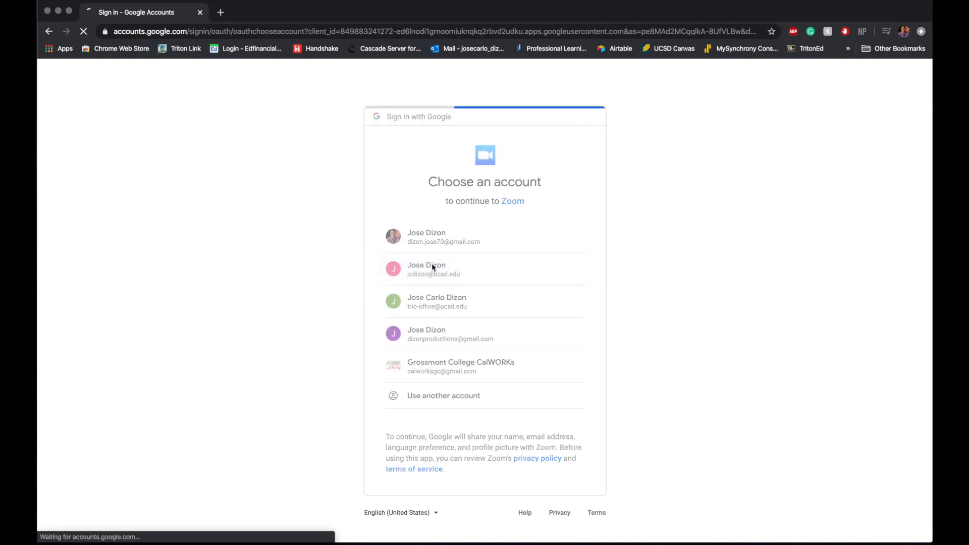
left_click(433, 268)
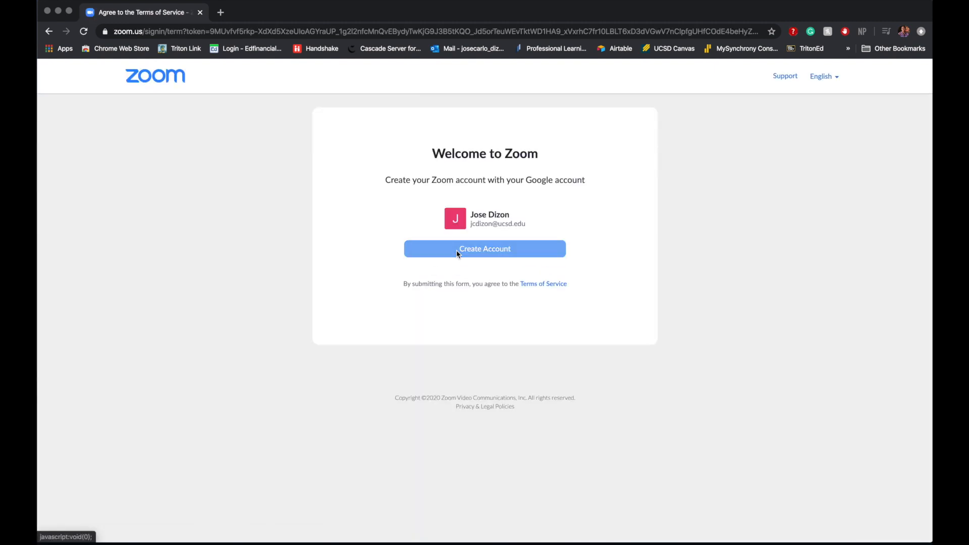
left_click(485, 248)
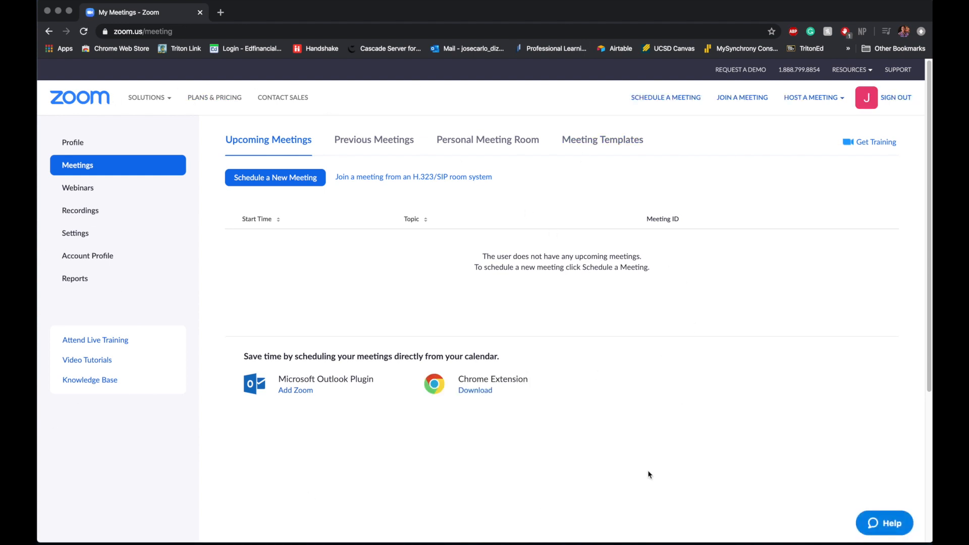
mouse_move(755, 87)
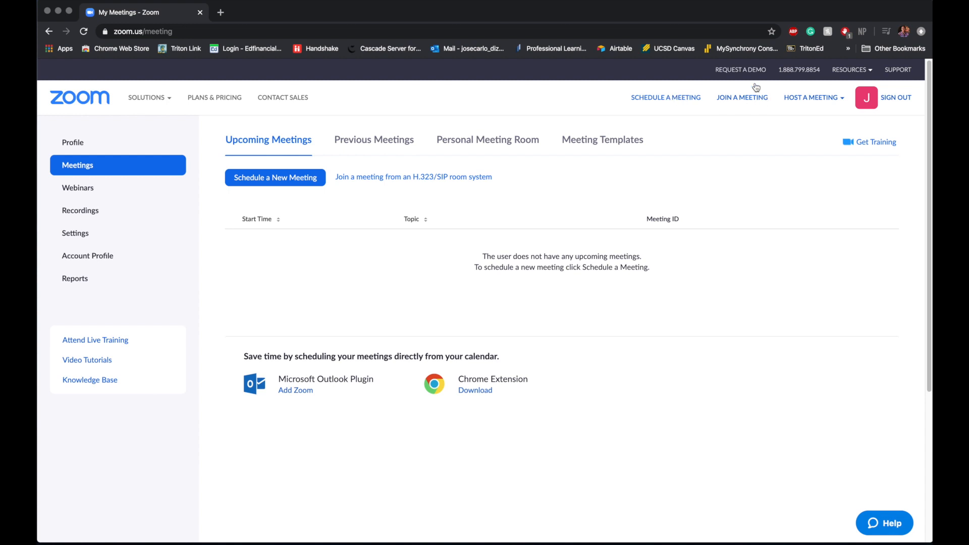
mouse_move(734, 104)
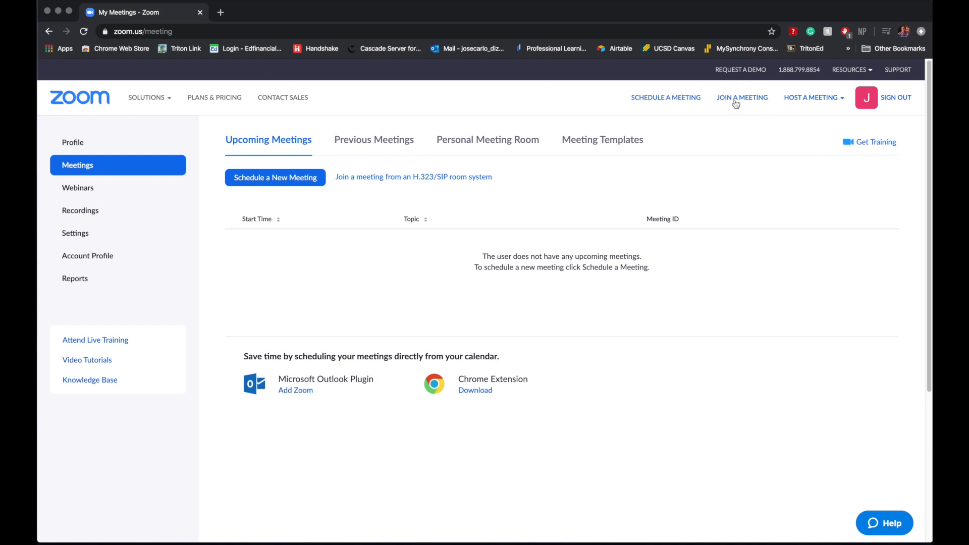
Bring up Zoom's Join a Meeting page, then a new browser tab on Google's home page
left_click(742, 97)
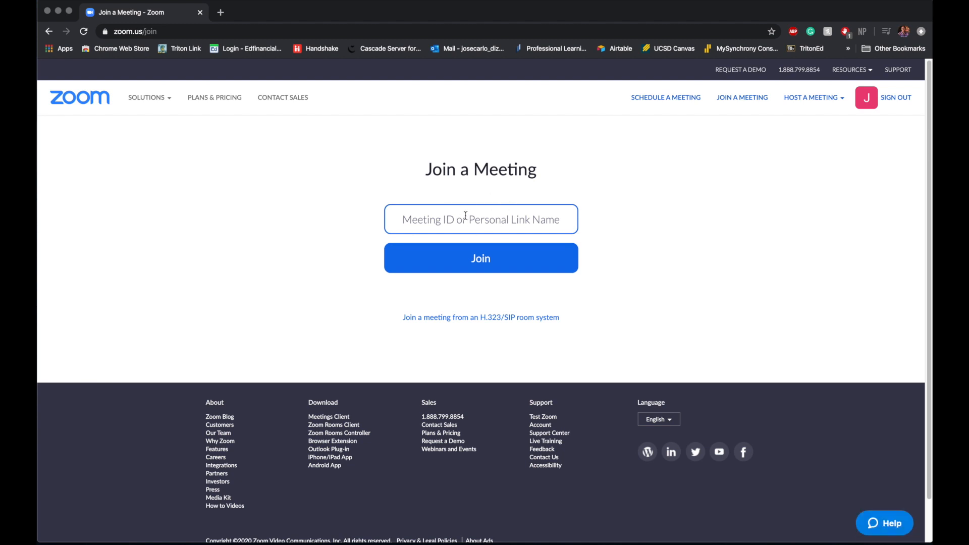
left_click(220, 12)
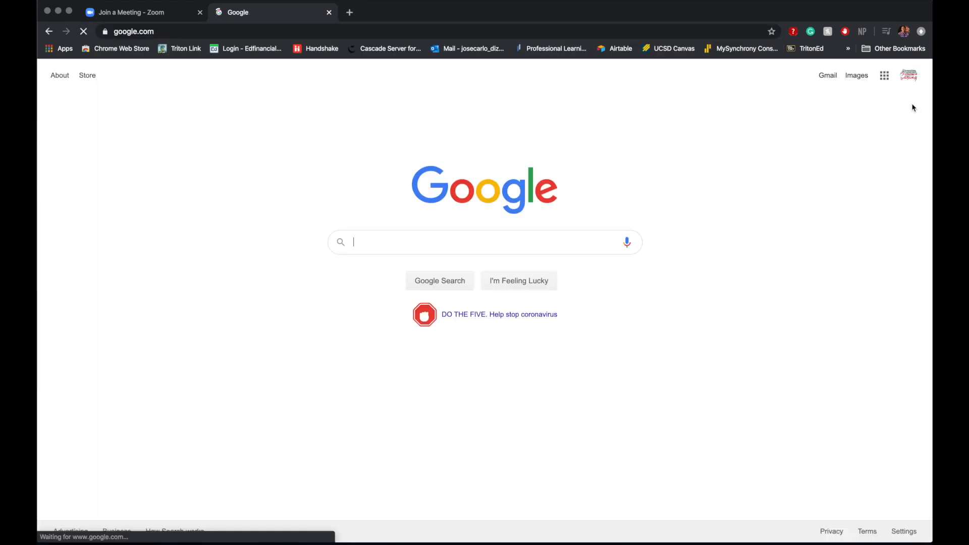
In the school account's Gmail, find and open the instructor's Thursday Zoom class meeting email
left_click(908, 74)
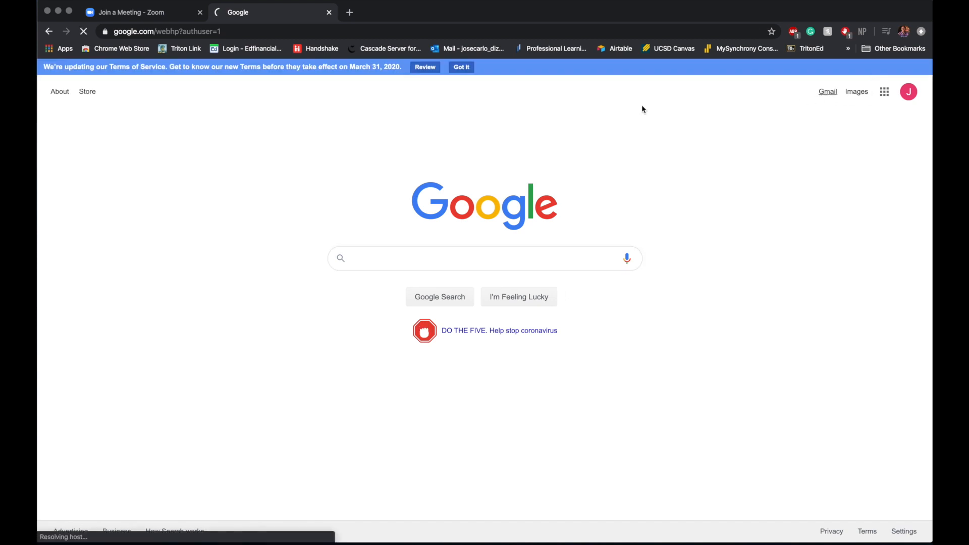
left_click(827, 92)
type("lisa")
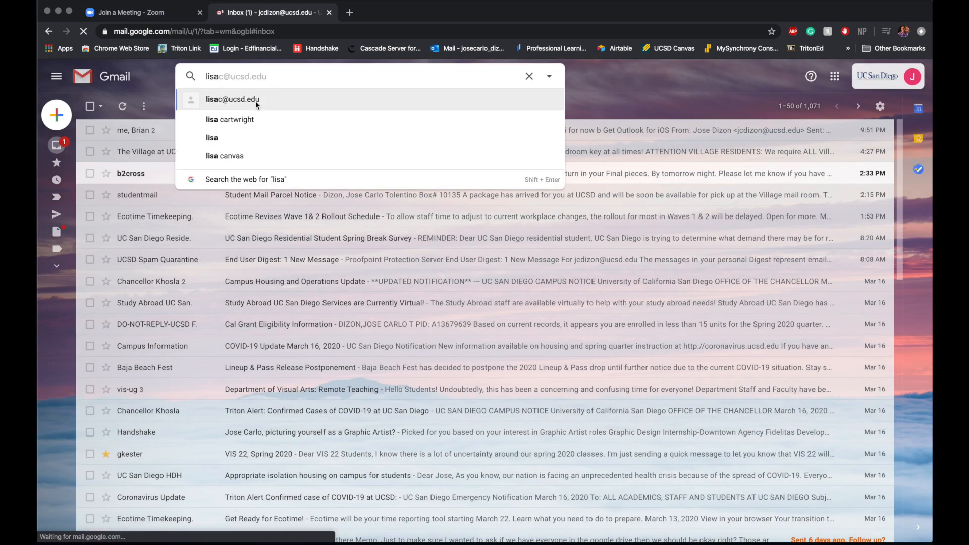
left_click(232, 100)
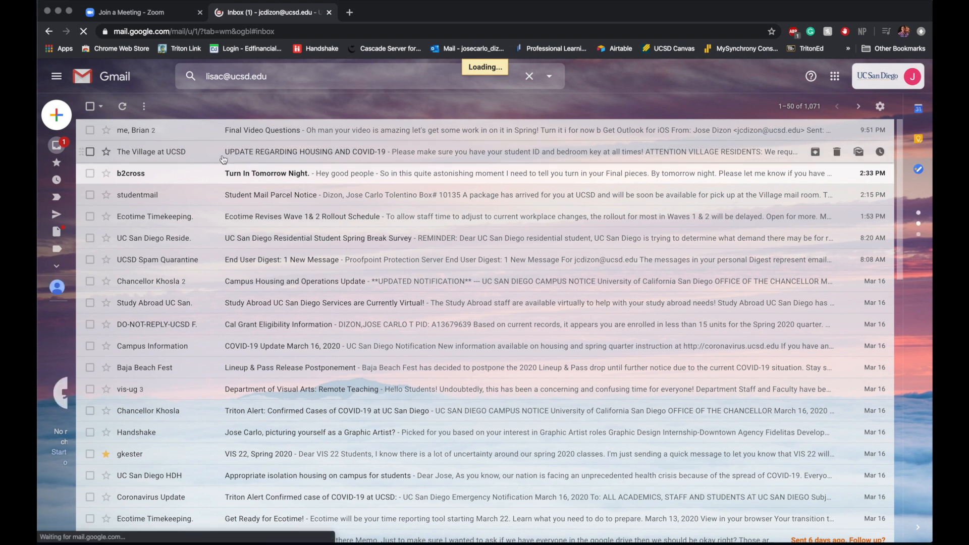
key("Enter")
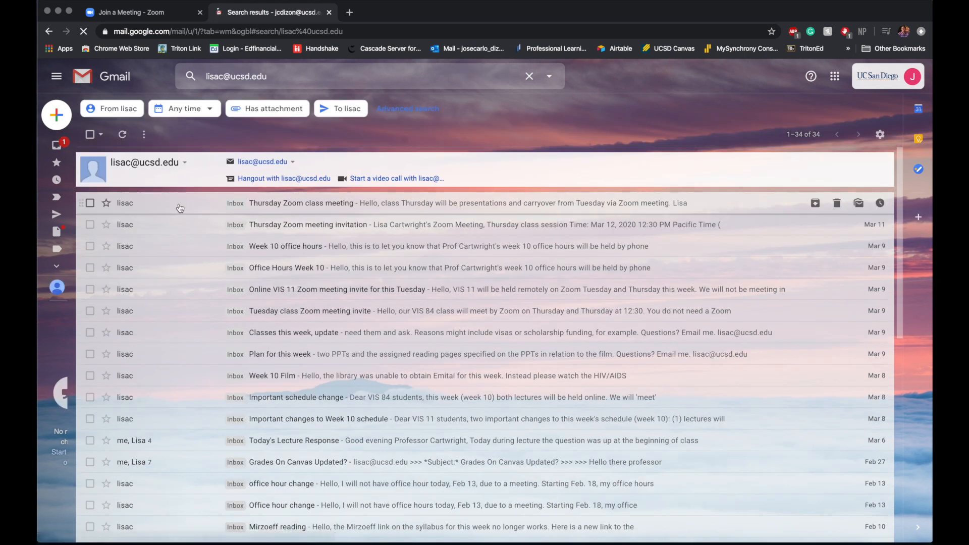
left_click(301, 203)
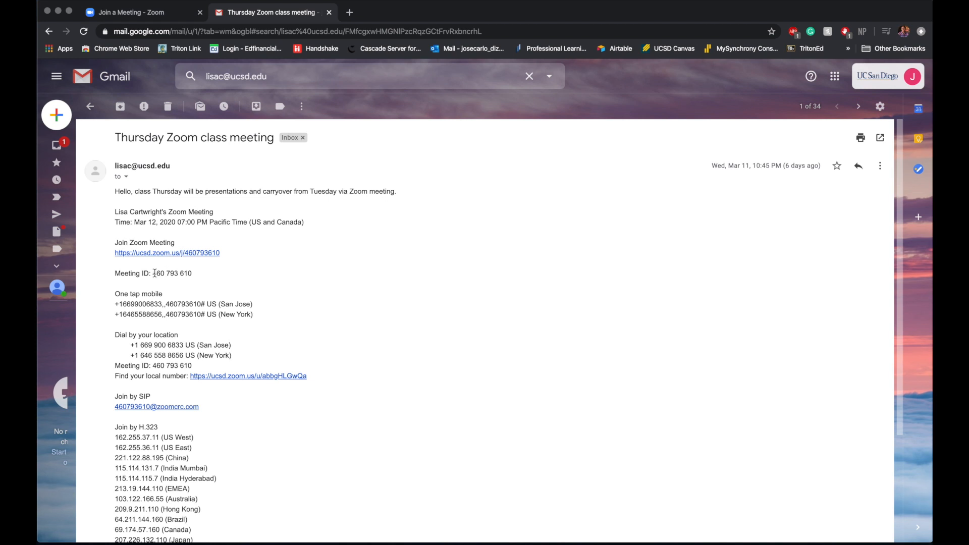
double_click(172, 274)
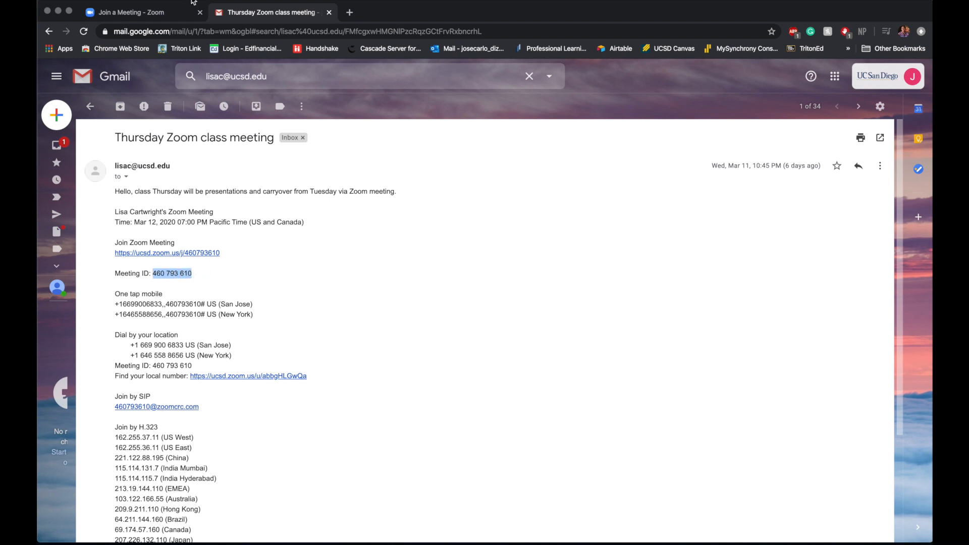
left_click(131, 13)
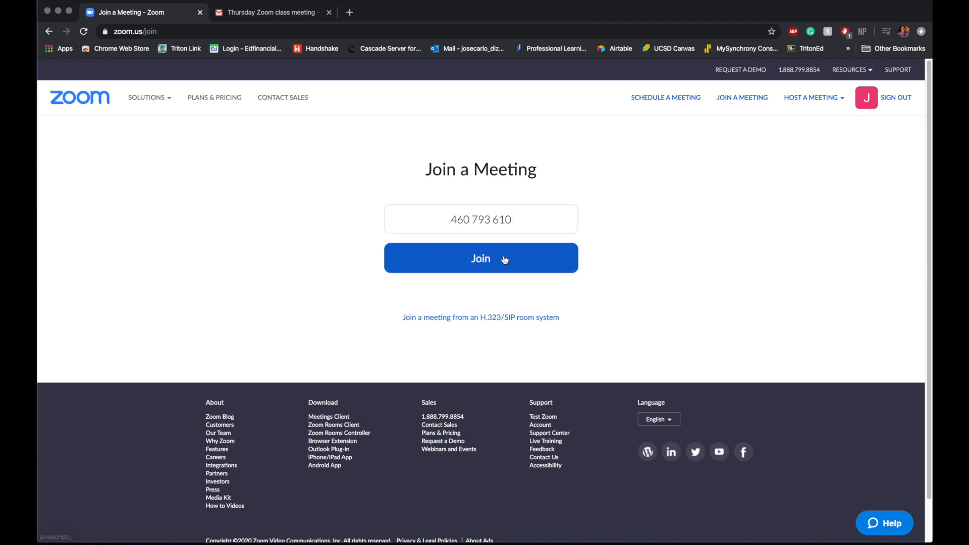
Join meeting 460 793 610, reaching Zoom's Launching page for the desktop app
left_click(480, 258)
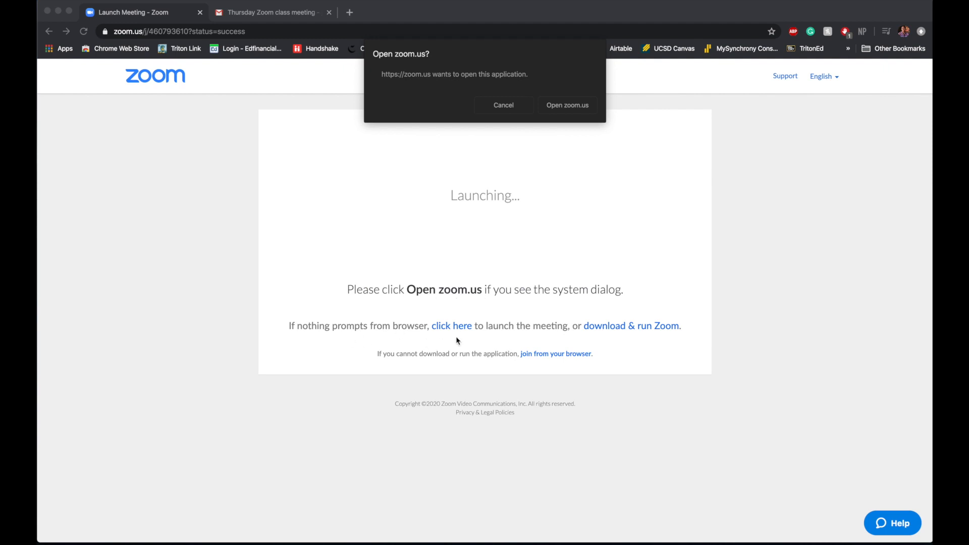
mouse_move(592, 337)
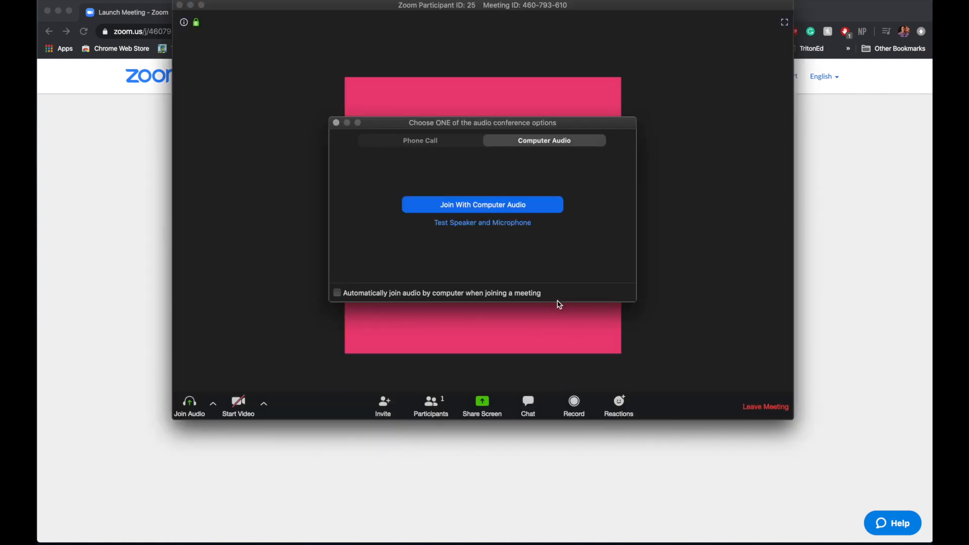
Join with computer audio, mute the mic, turn video on then off, and leave the meeting
left_click(483, 205)
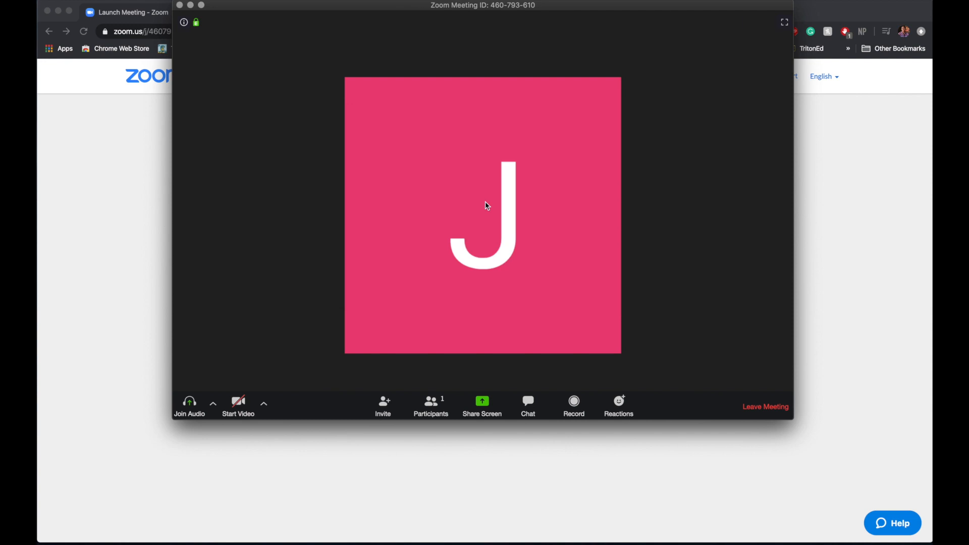
left_click(189, 405)
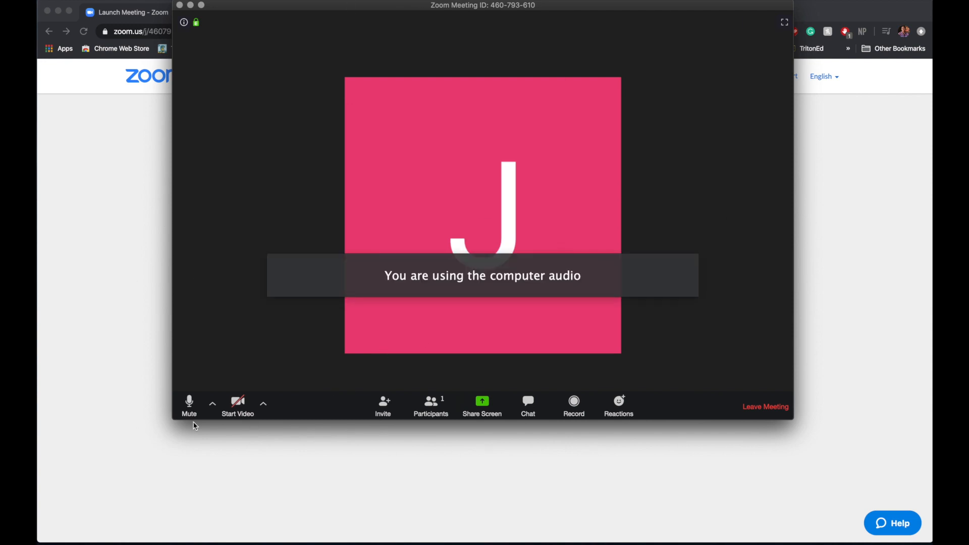
left_click(189, 406)
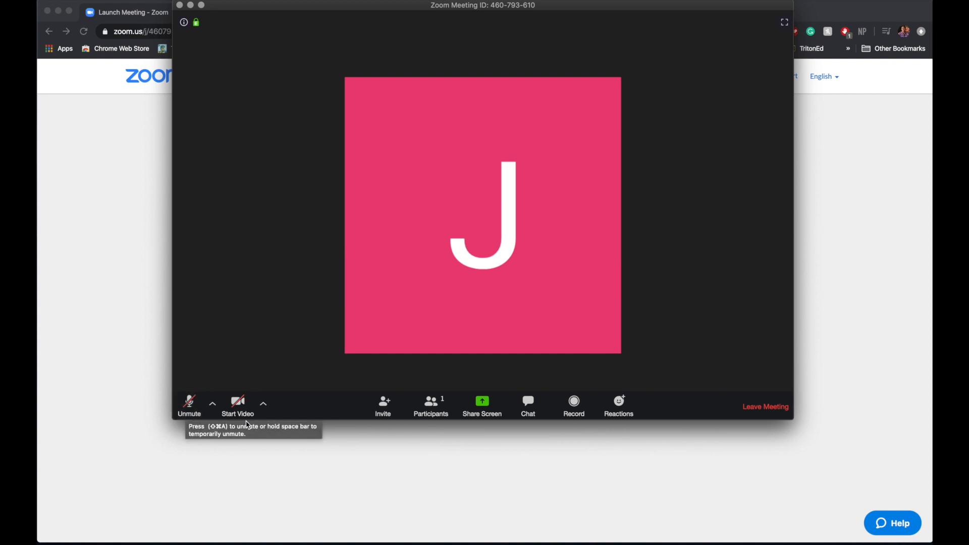
left_click(237, 406)
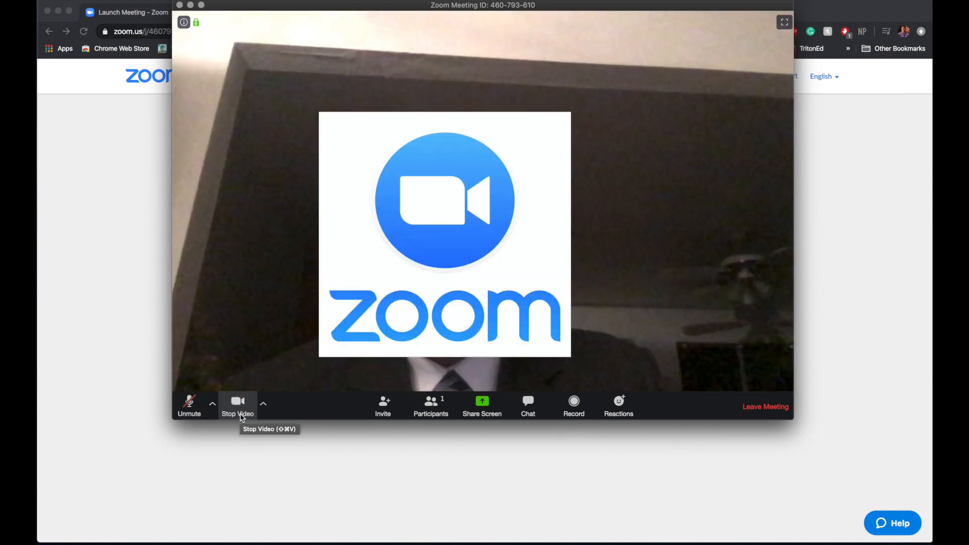
left_click(237, 404)
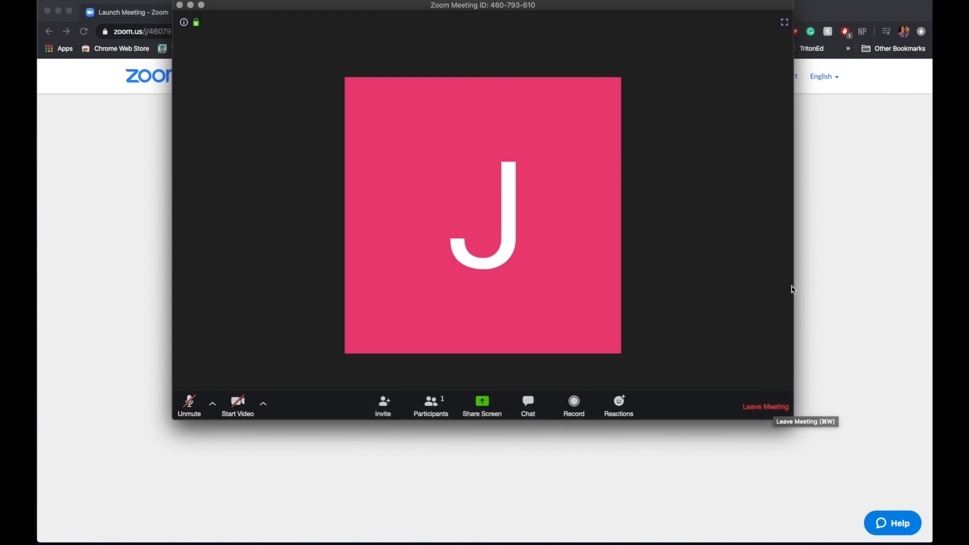
left_click(765, 407)
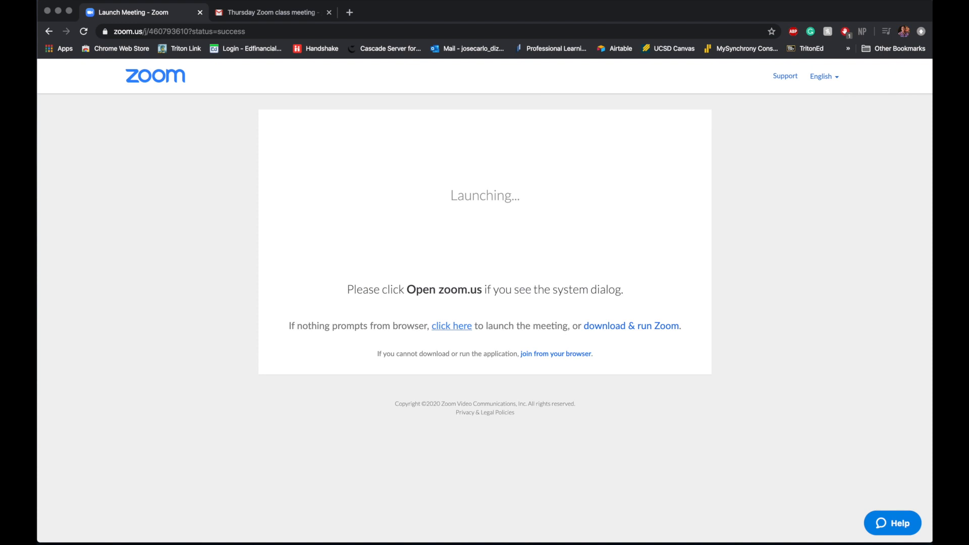